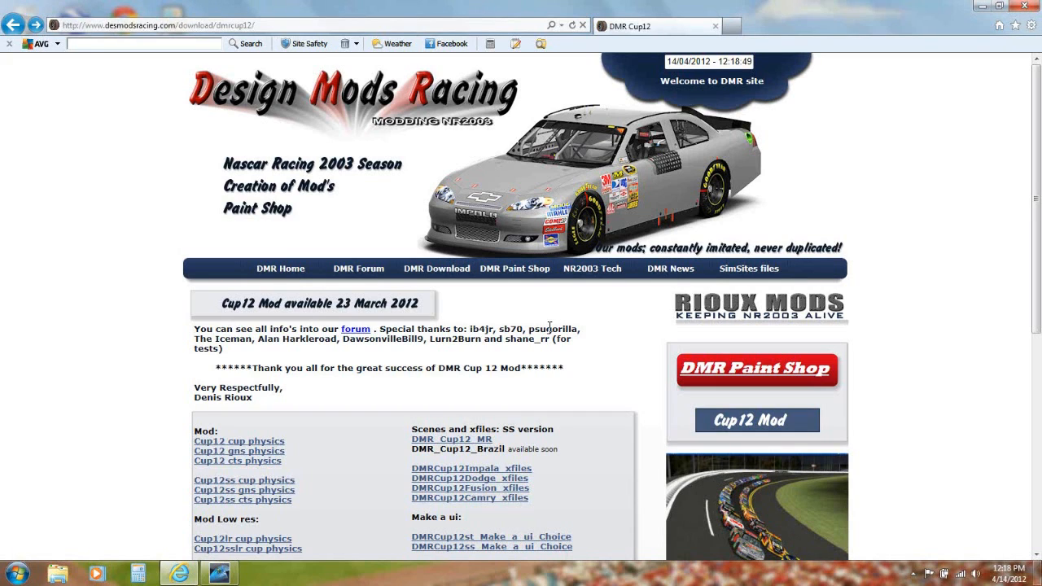
{"action": "mouse_move", "coordinate": [313, 441]}
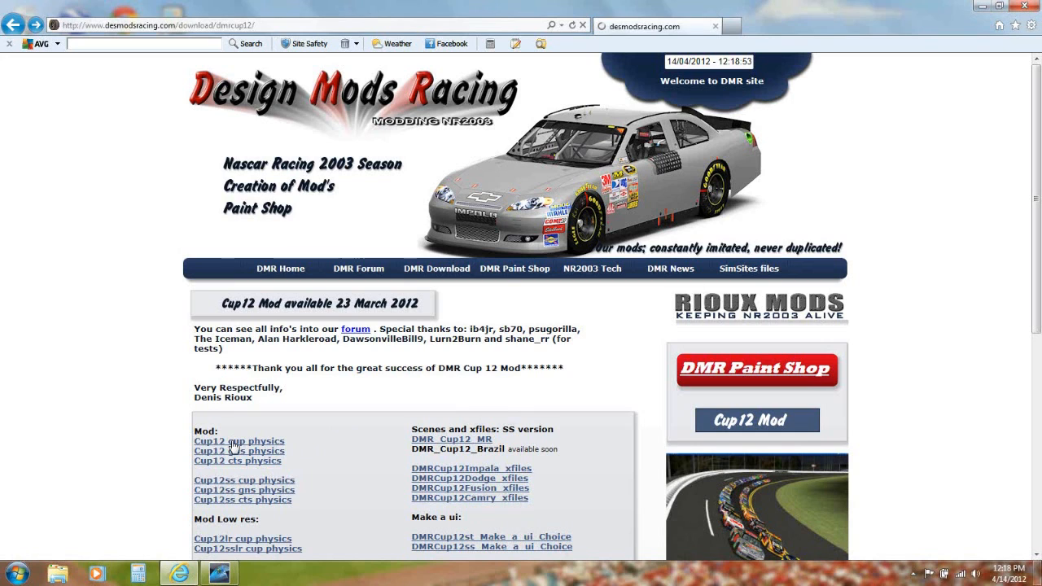
Start the Cup12 cup physics download from the Design Mods Racing page
{"action": "left_click", "coordinate": [238, 440]}
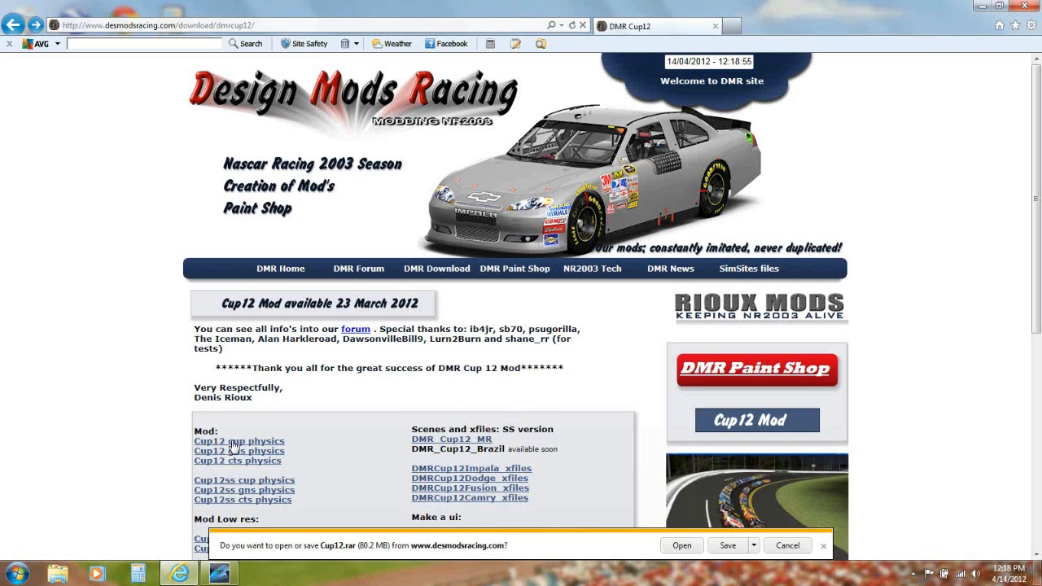
Save Cup12.rar into C:\Papyrus\NASCAR Racing 2003 Season Demo\series
{"action": "left_click", "coordinate": [754, 546]}
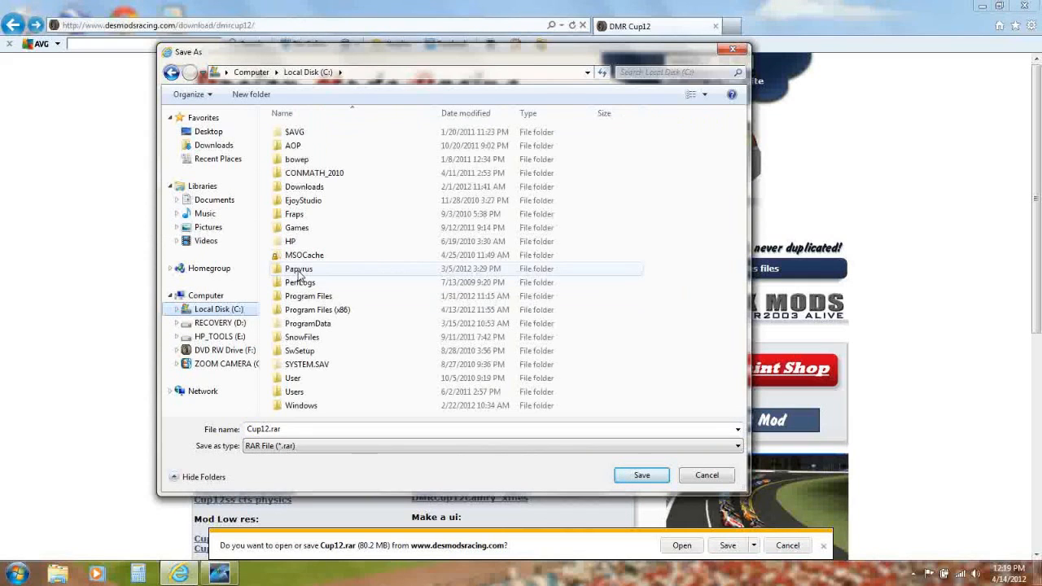
{"action": "double_click", "coordinate": [298, 269]}
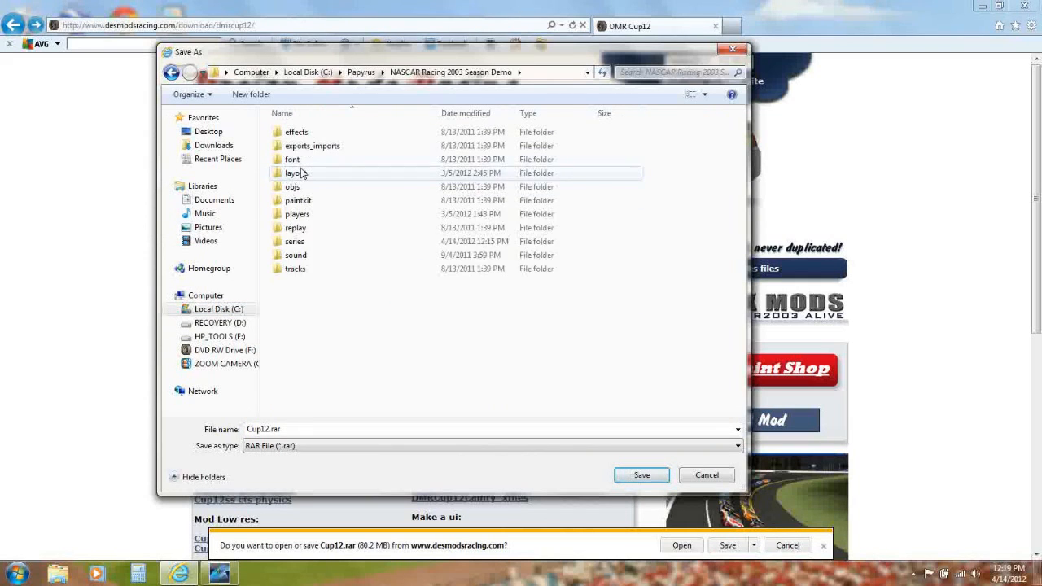
{"action": "double_click", "coordinate": [295, 241]}
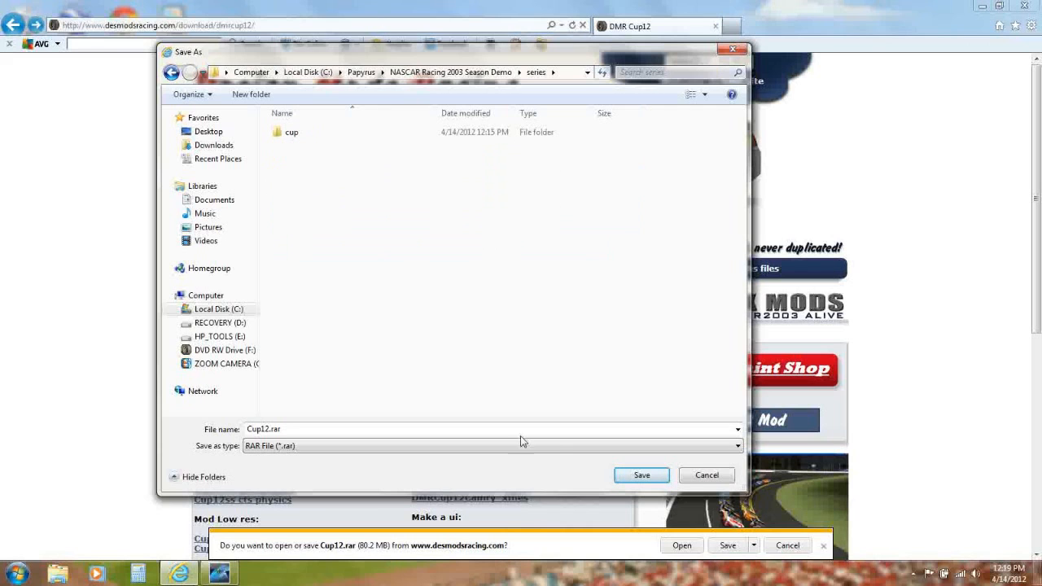
{"action": "left_click", "coordinate": [642, 476]}
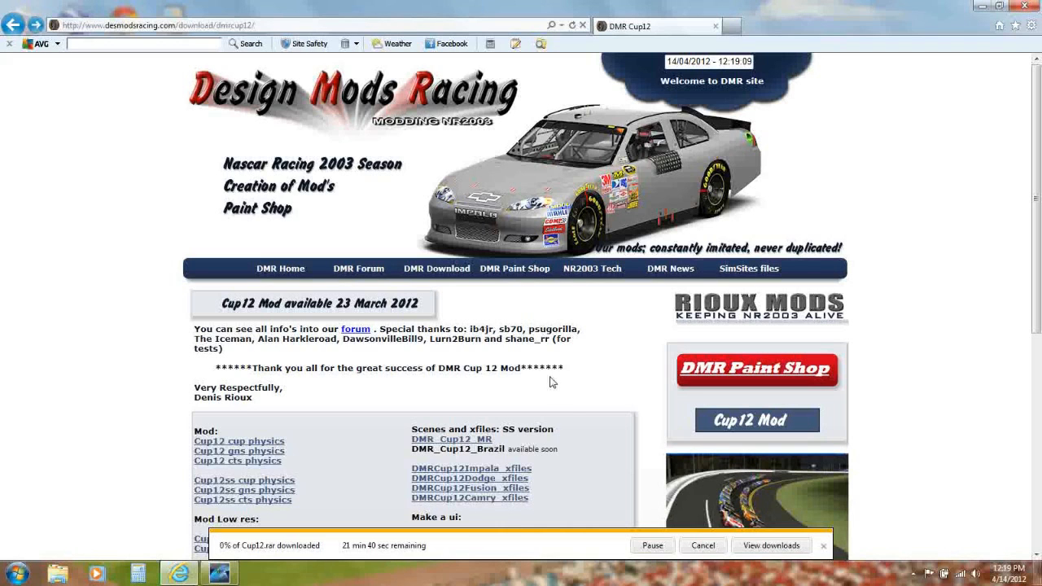
{"action": "mouse_move", "coordinate": [567, 416]}
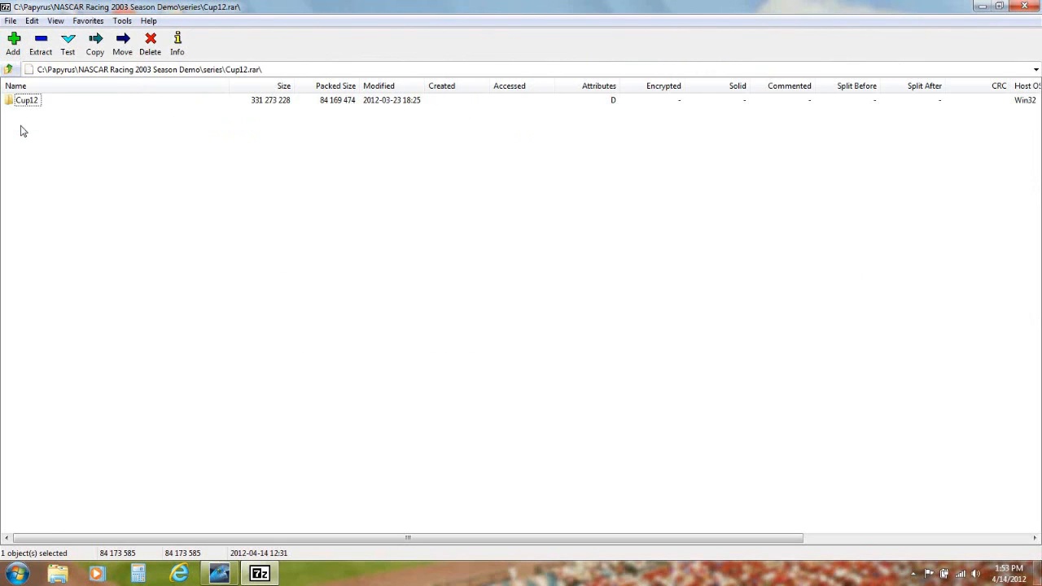
Extract cars, cup12.dat, series.def and 2003season.ini from Cup12.rar into the series folder
{"action": "double_click", "coordinate": [27, 101]}
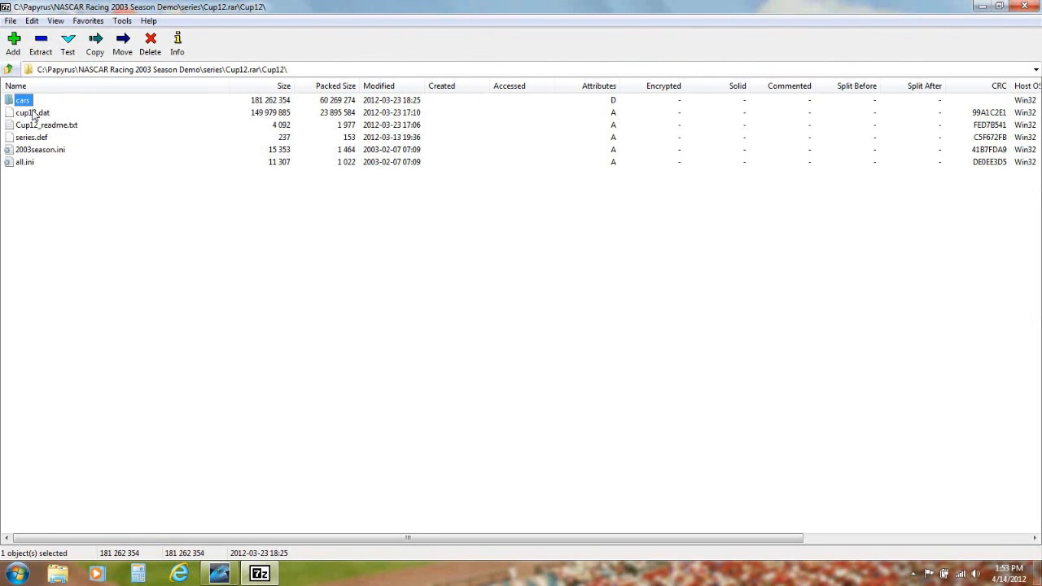
{"action": "left_click", "coordinate": [32, 112]}
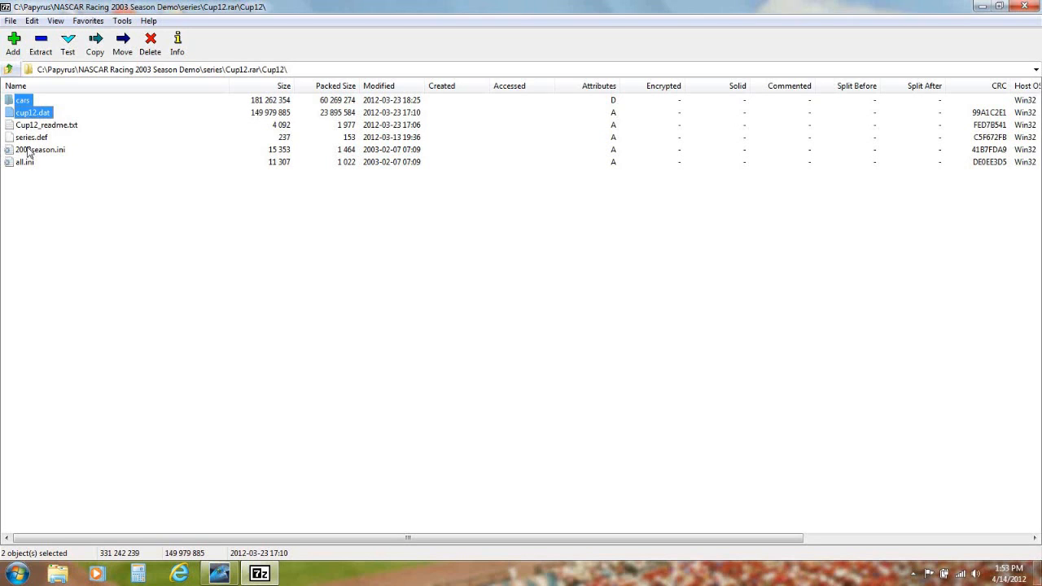
{"action": "left_click", "coordinate": [31, 137]}
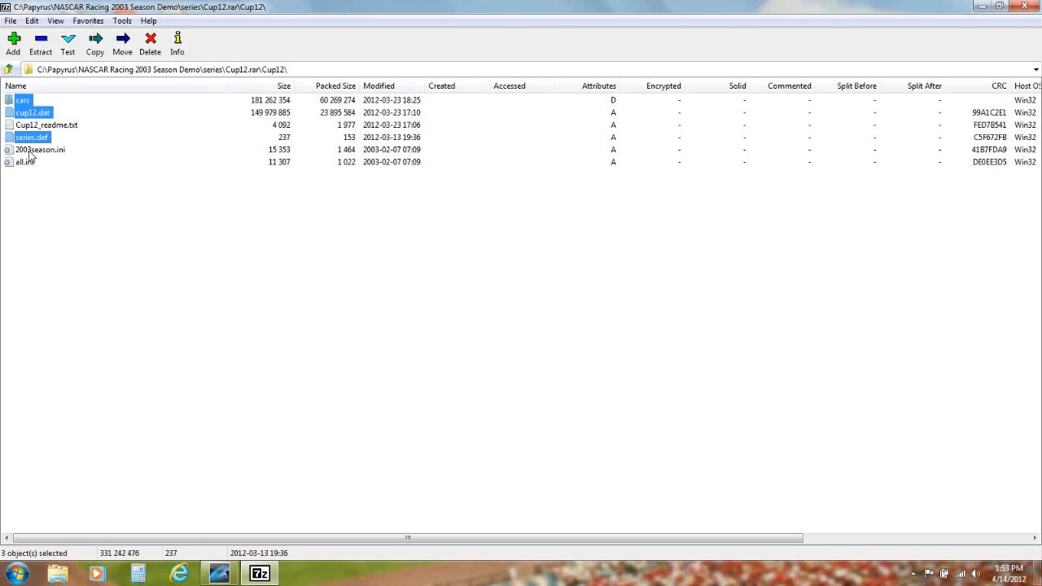
{"action": "left_click", "coordinate": [39, 150]}
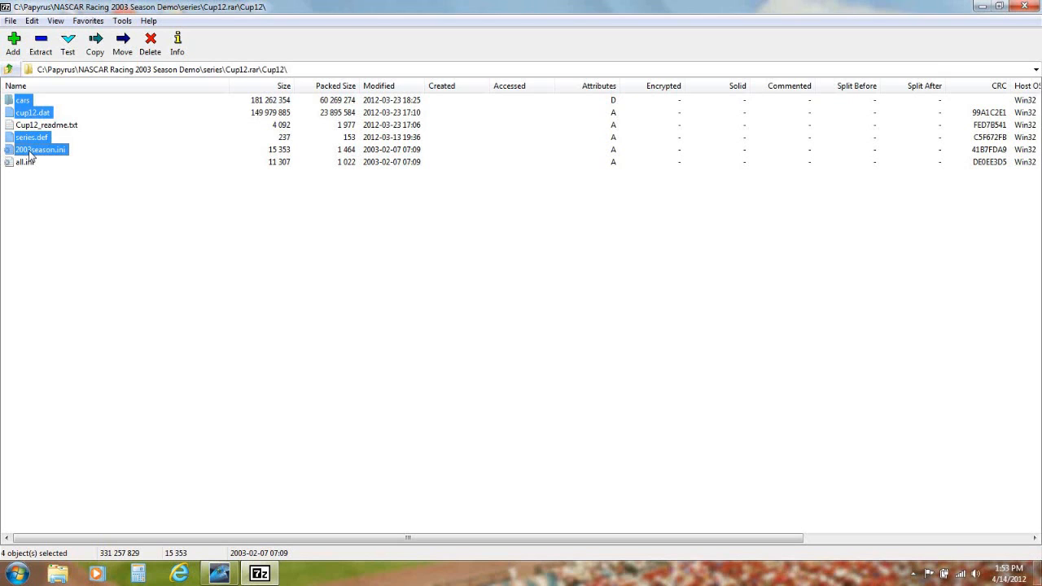
{"action": "mouse_move", "coordinate": [42, 39]}
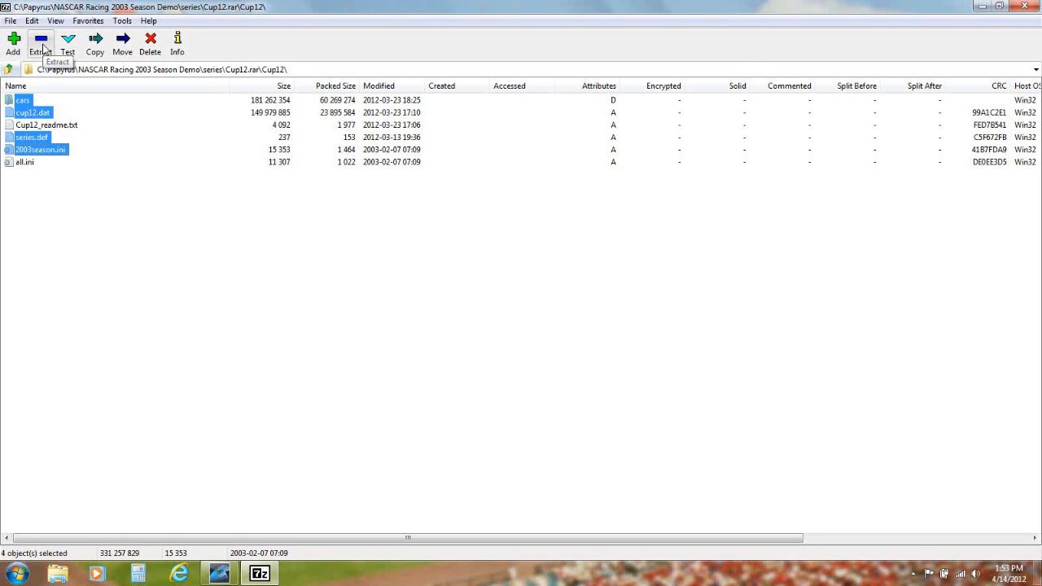
{"action": "left_click", "coordinate": [97, 41]}
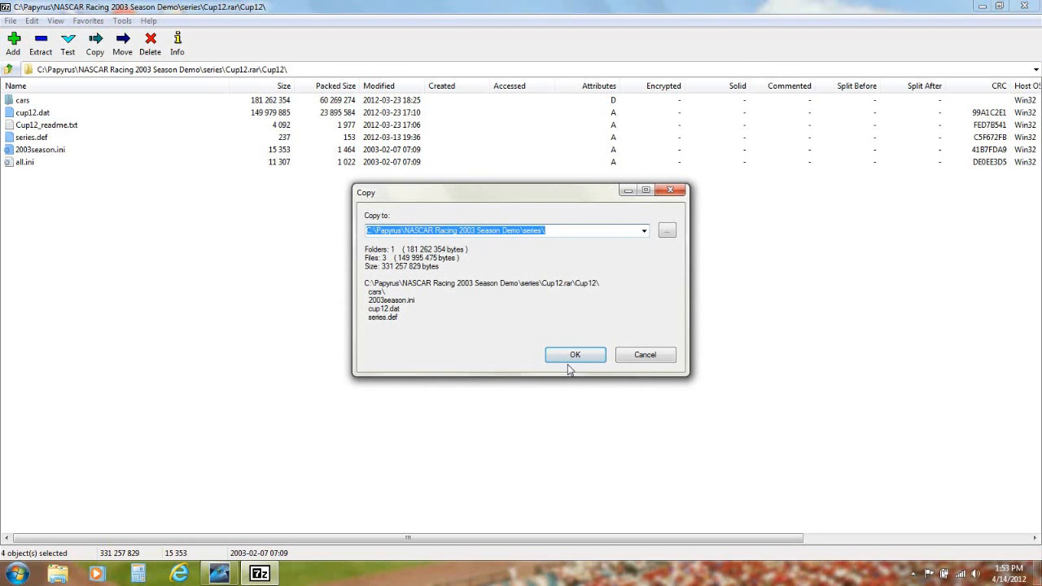
{"action": "left_click", "coordinate": [575, 355]}
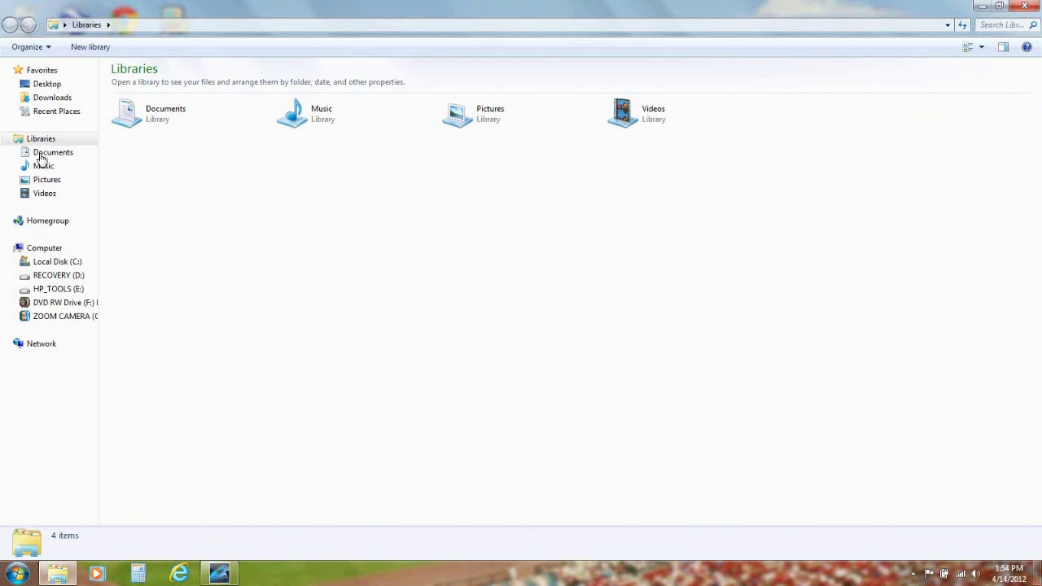
Browse from Local Disk (C:) into the demo's series folder
{"action": "left_click", "coordinate": [57, 261]}
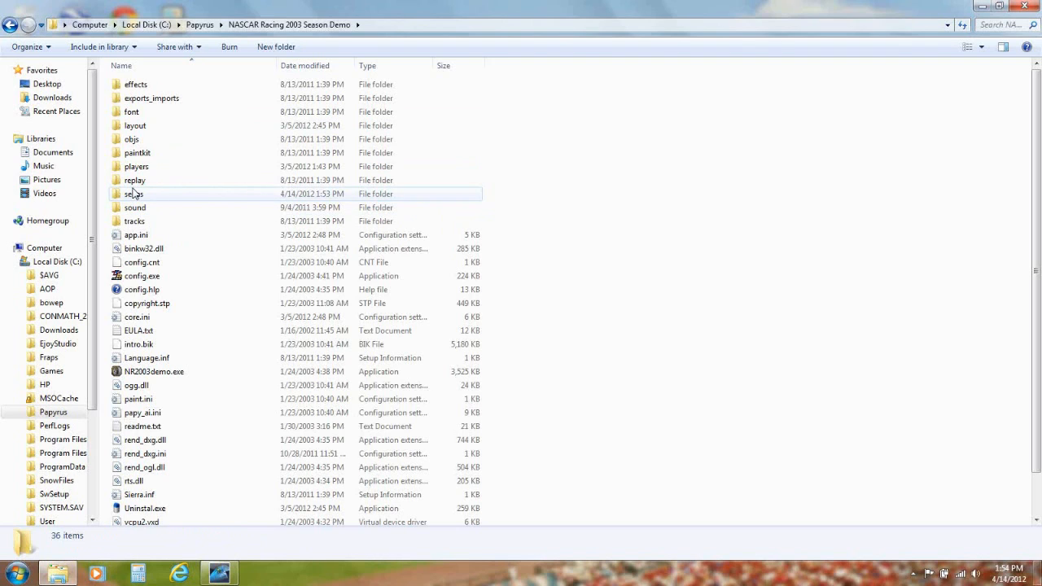
{"action": "double_click", "coordinate": [135, 194]}
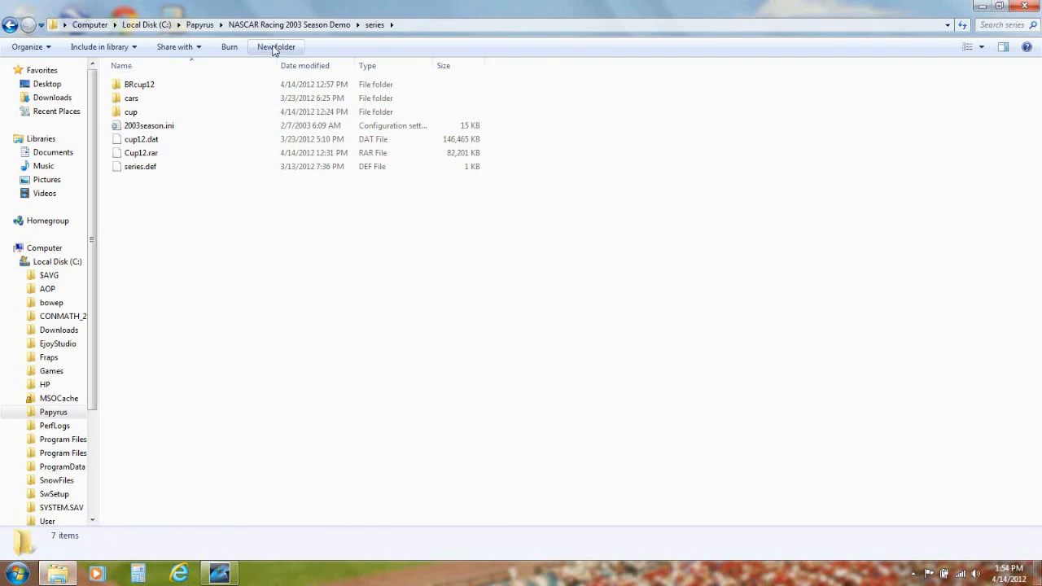
Create a new folder named cup12 inside the series folder
{"action": "left_click", "coordinate": [276, 46]}
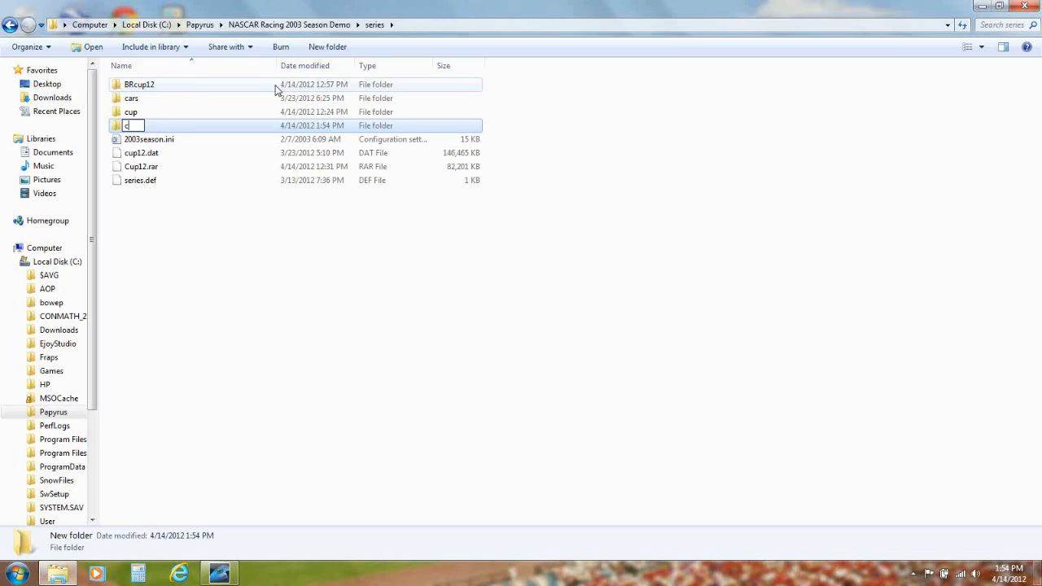
{"action": "type", "text": "up12"}
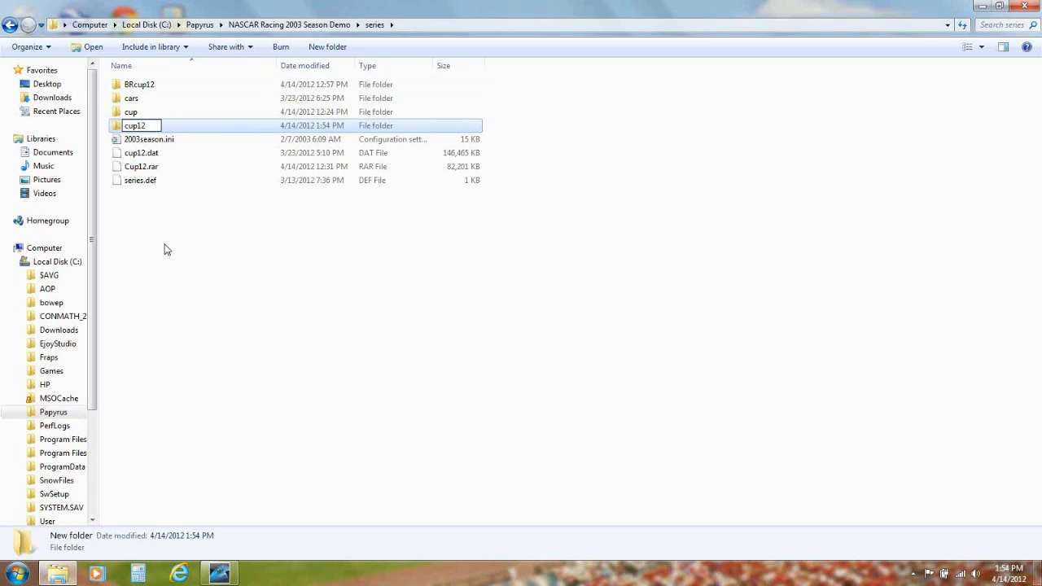
{"action": "left_click", "coordinate": [131, 97]}
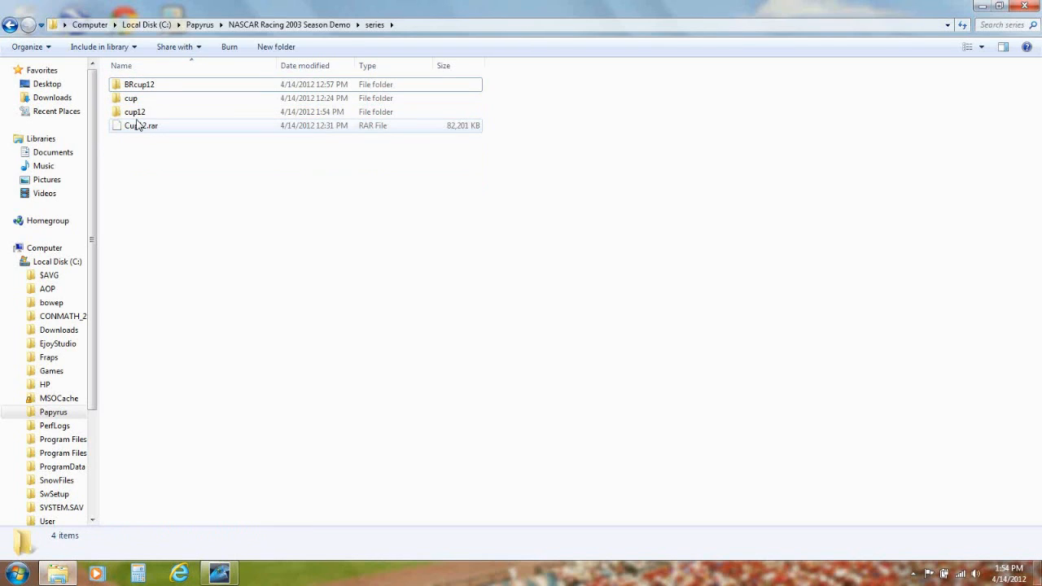
Rename cup12.dat inside cup12 to cup.dat and return to the series folder
{"action": "double_click", "coordinate": [134, 112]}
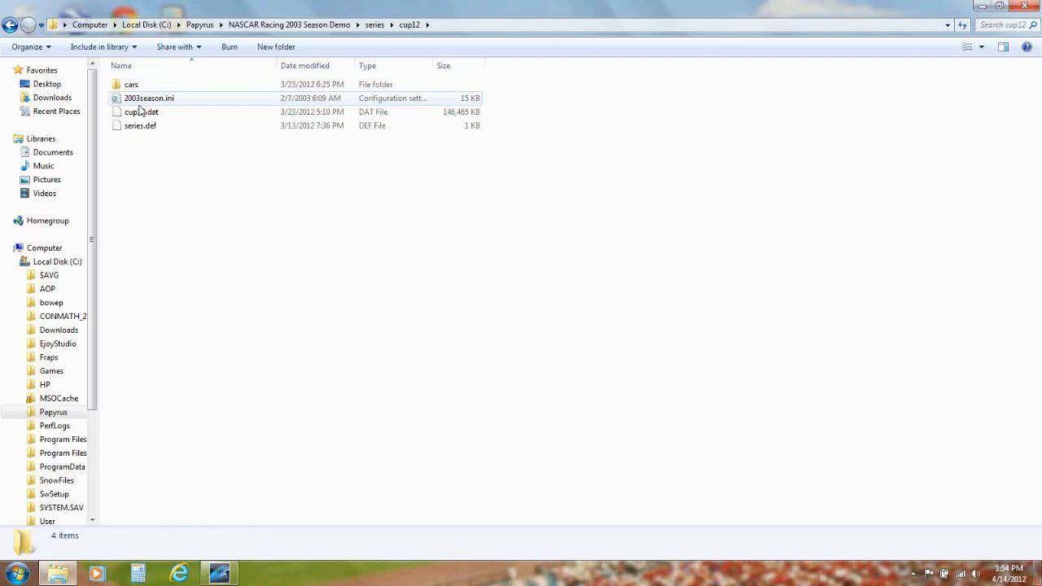
{"action": "left_click", "coordinate": [142, 112]}
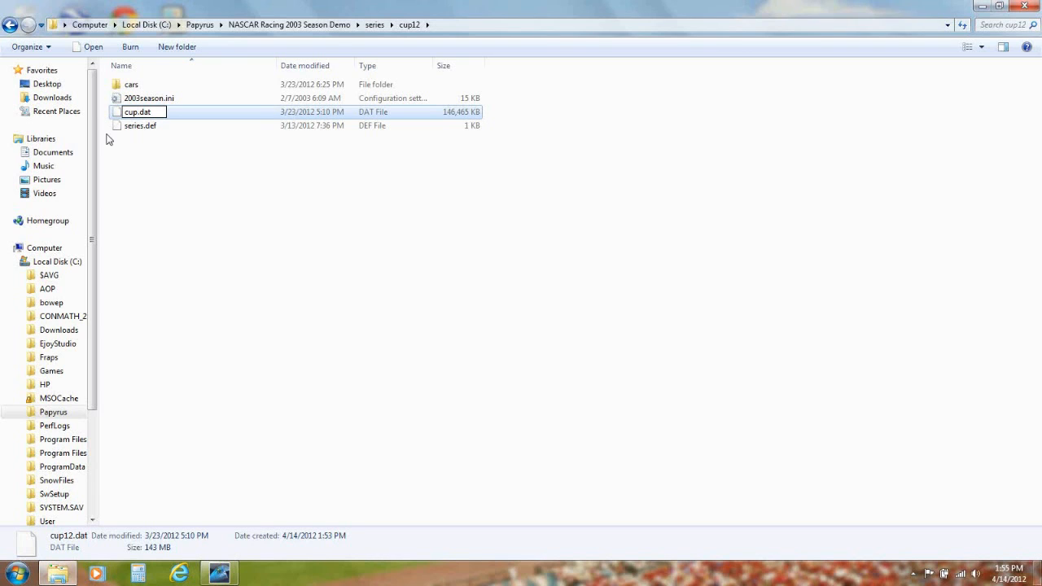
{"action": "left_click", "coordinate": [375, 24]}
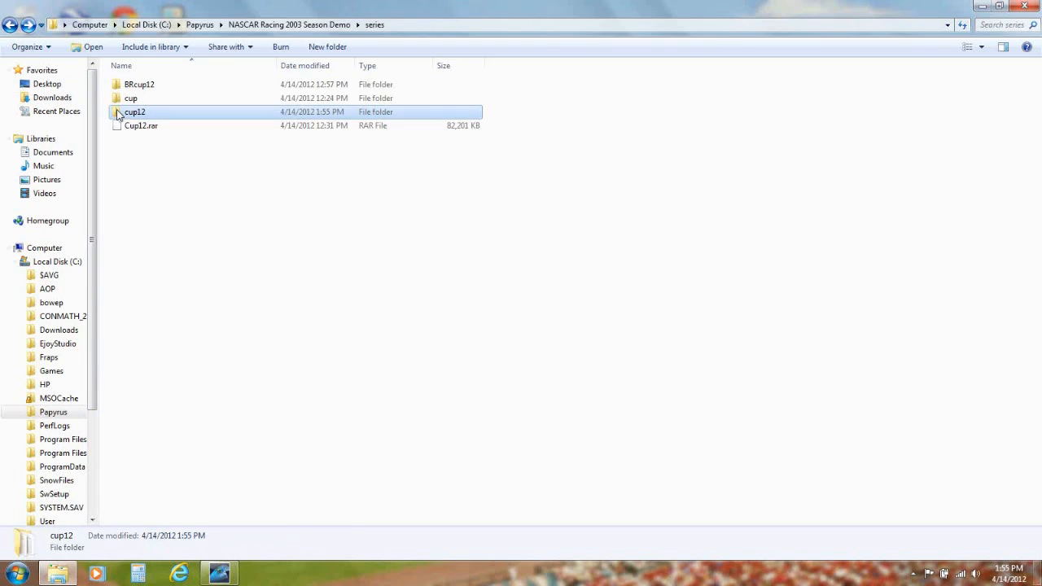
Rename the old cup folder in series, typing 'cupcoy' so far
{"action": "left_click", "coordinate": [131, 97]}
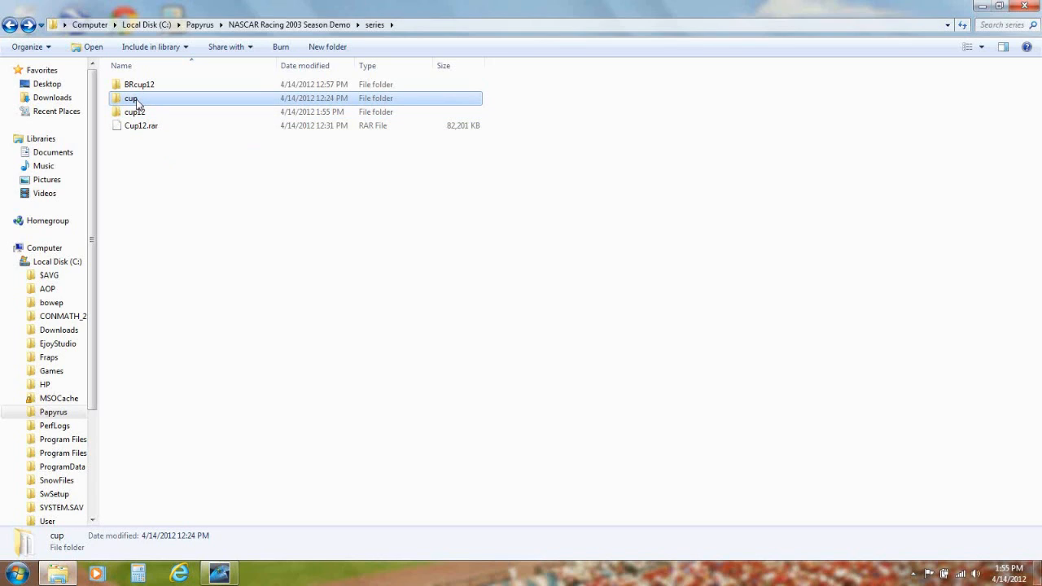
{"action": "left_click", "coordinate": [131, 98]}
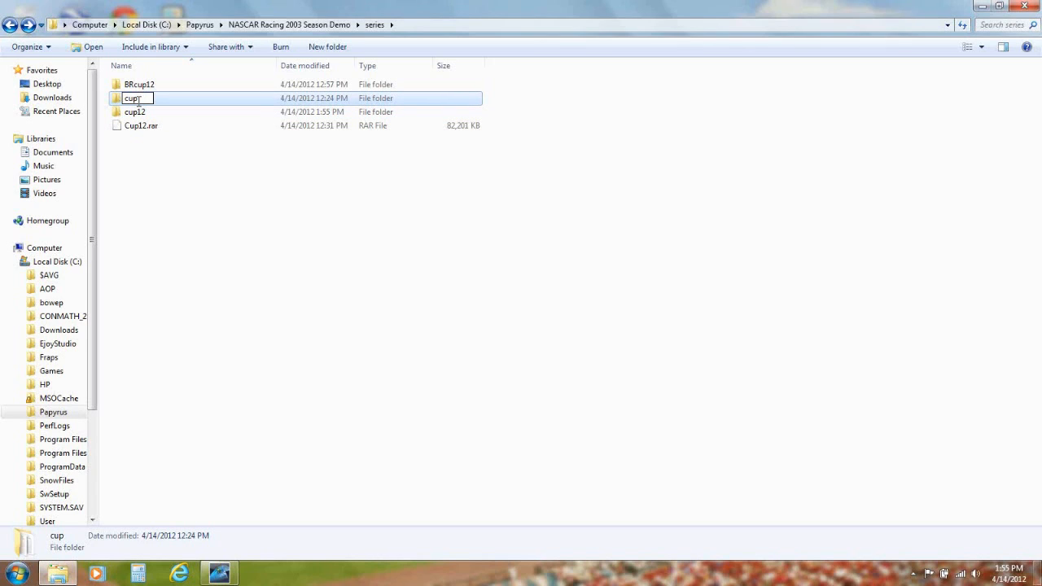
{"action": "type", "text": "coy"}
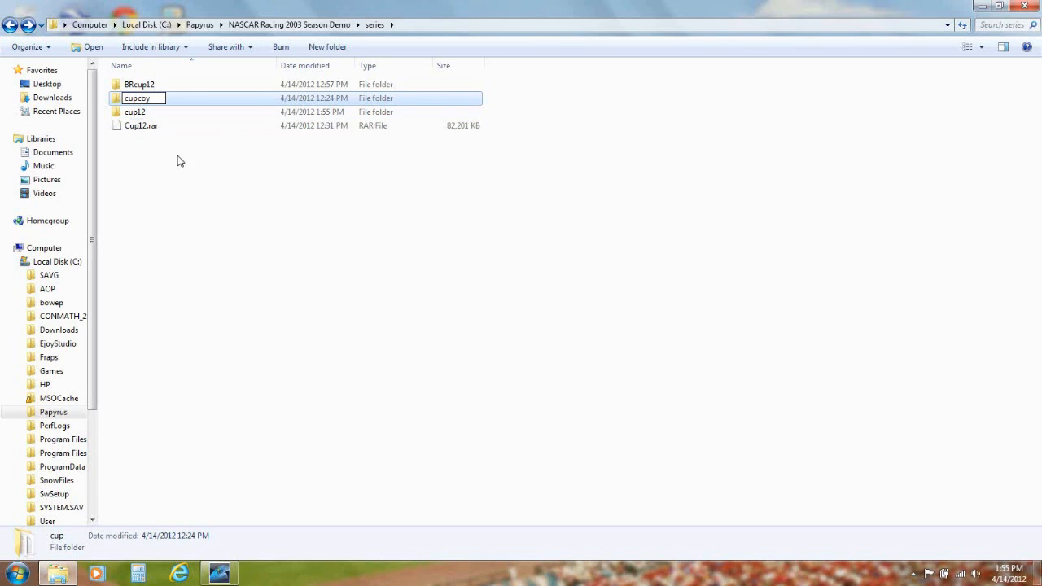